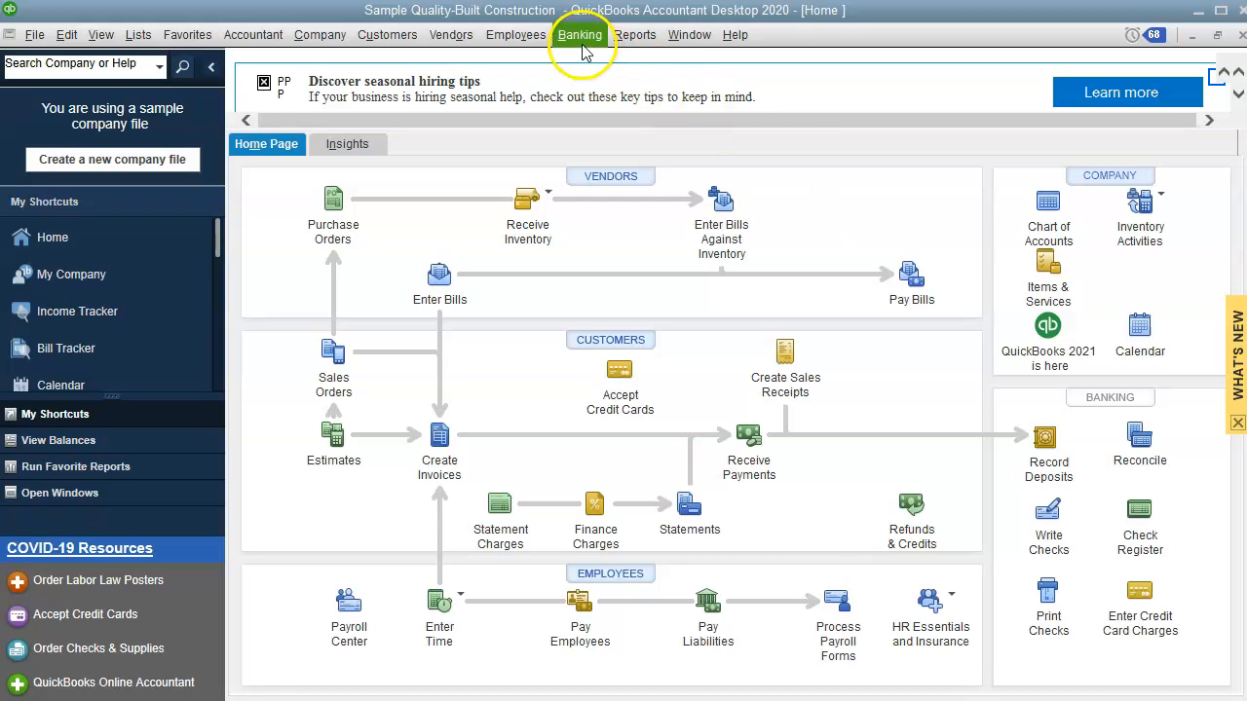
- Open the Enter Credit Card Charges form from the Banking menu
{"action": "left_click", "coordinate": [580, 34]}
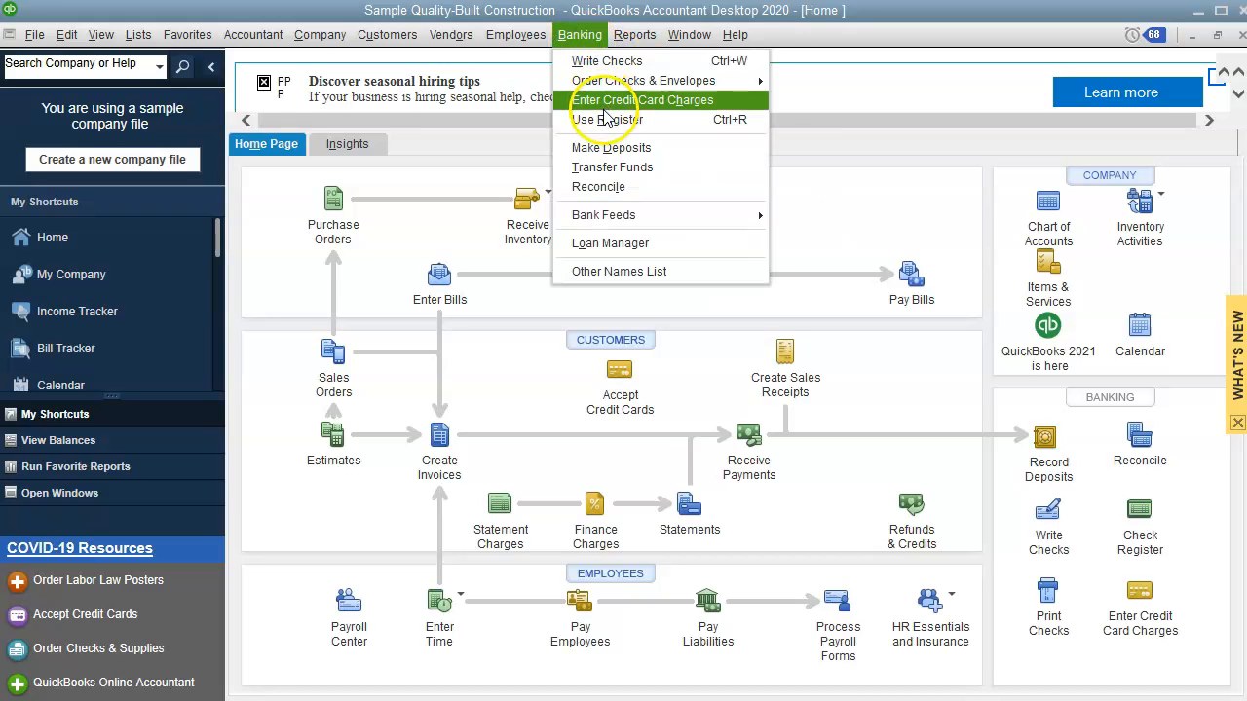
{"action": "mouse_move", "coordinate": [696, 109]}
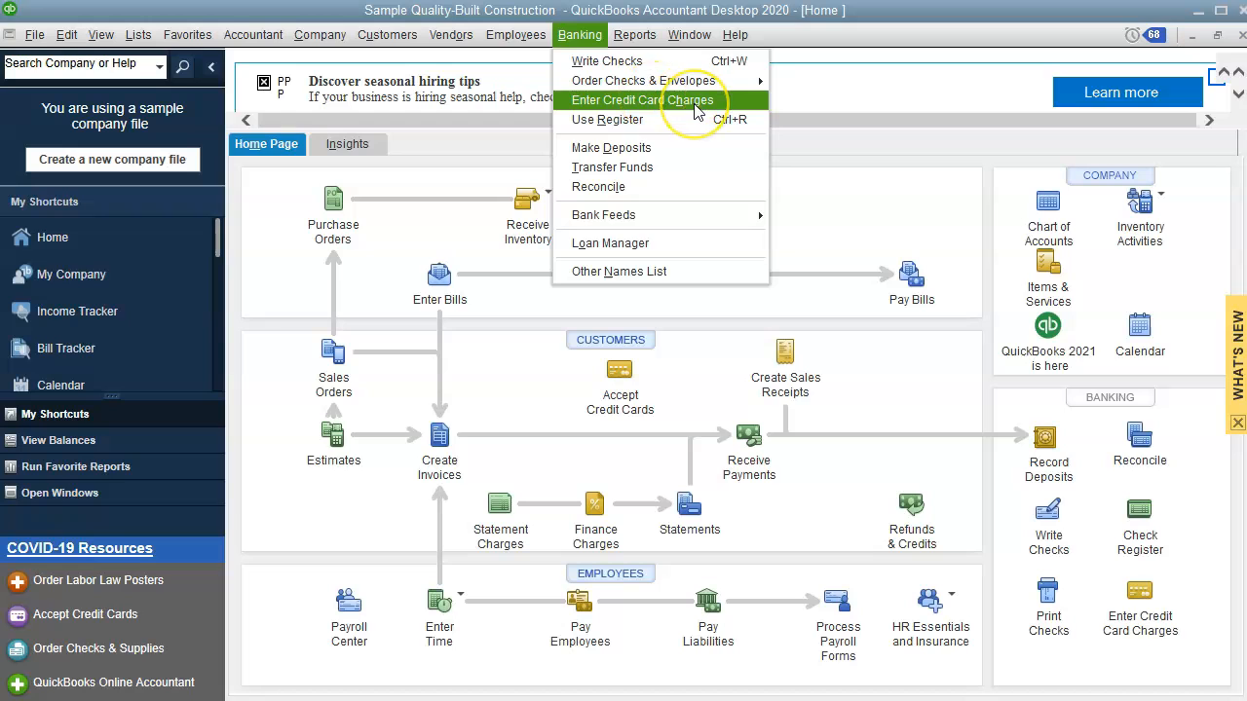
{"action": "left_click", "coordinate": [642, 100]}
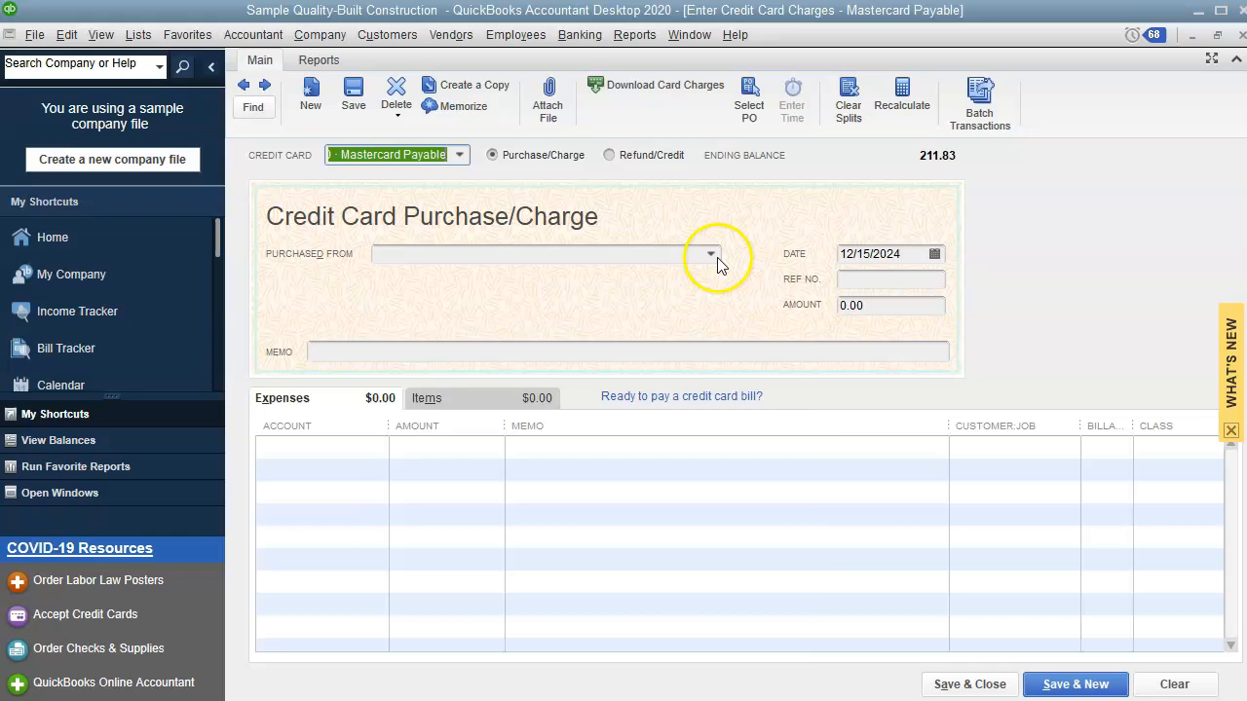
- Switch the charge to Items entry, toggle Refund/Credit back to Purchase/Charge, then bring up the Chart of Accounts
{"action": "left_click", "coordinate": [710, 254]}
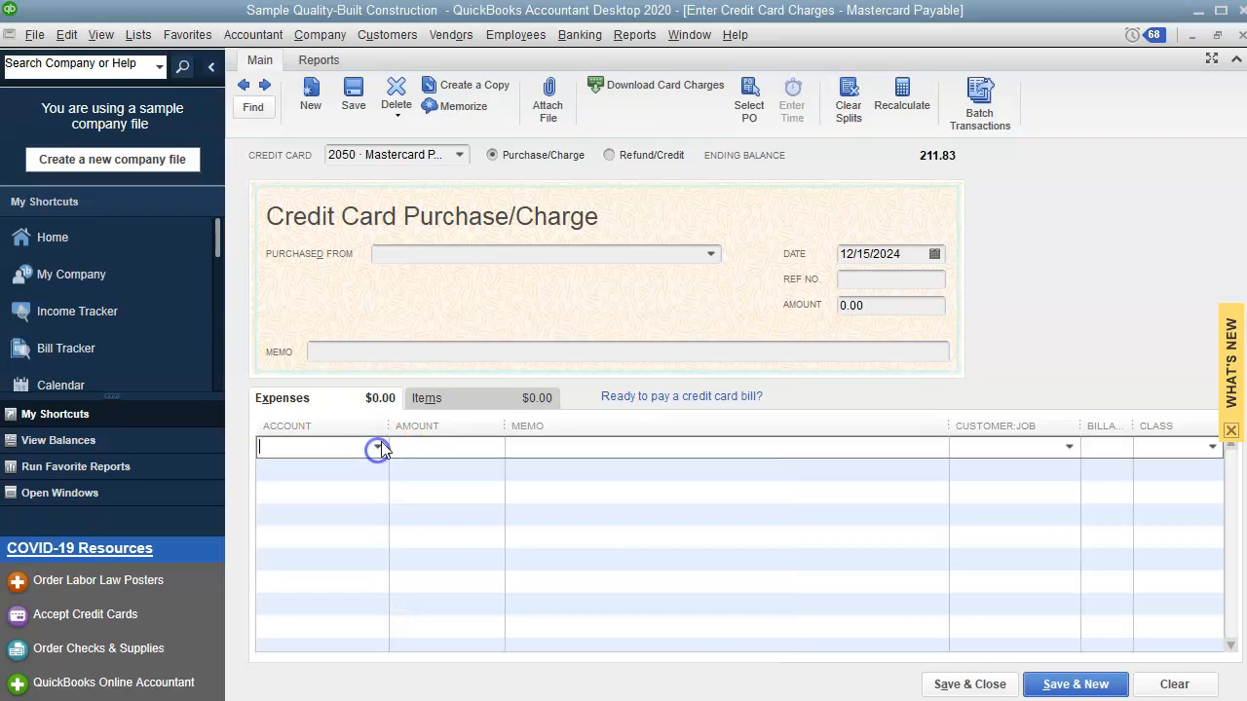
{"action": "left_click", "coordinate": [427, 397]}
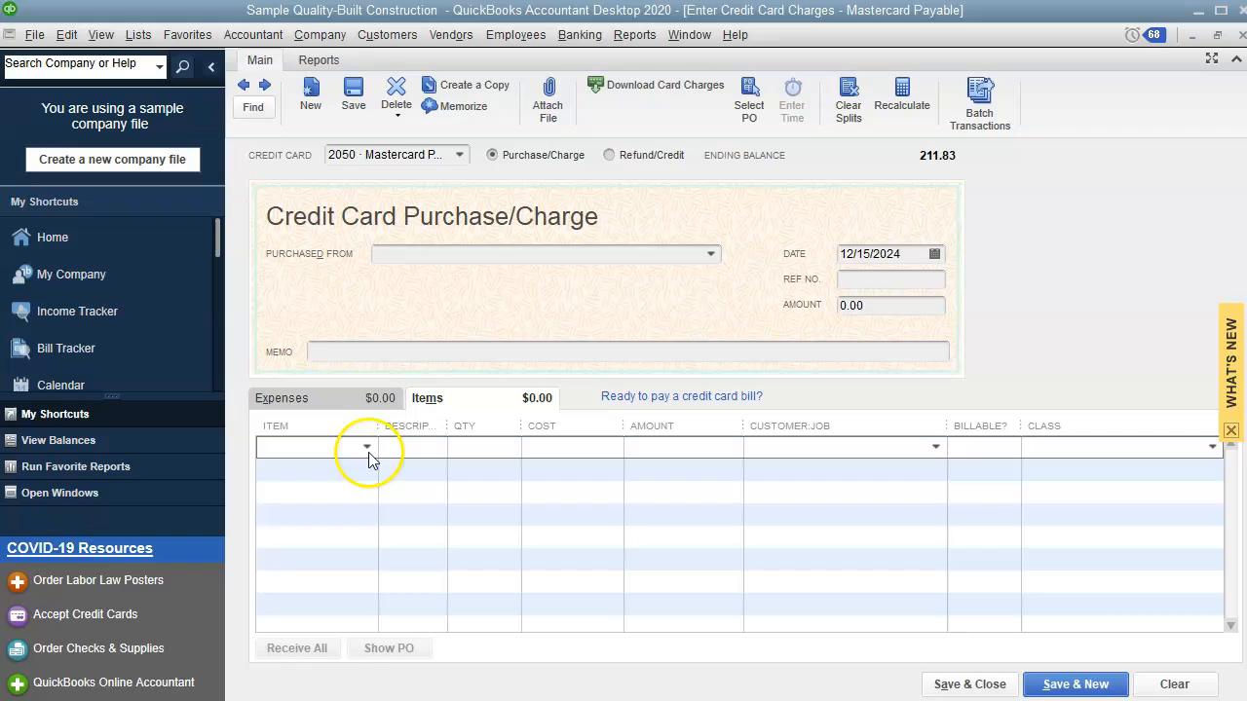
{"action": "mouse_move", "coordinate": [533, 437]}
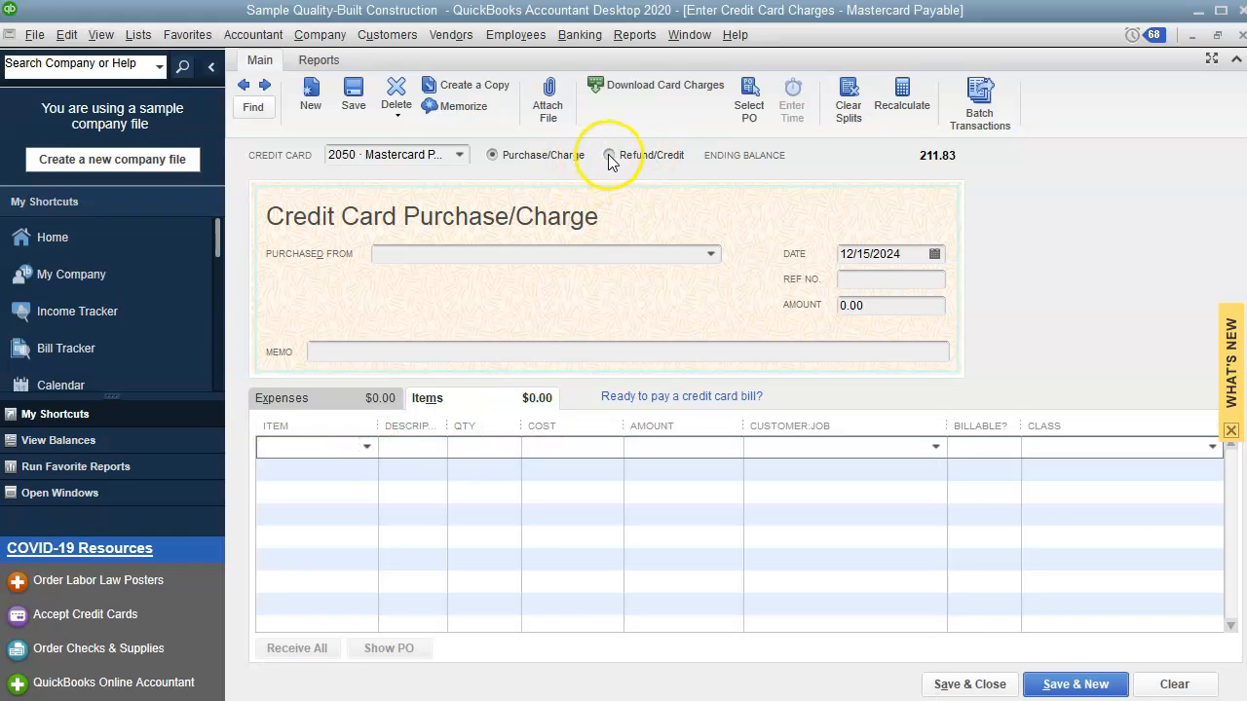
{"action": "left_click", "coordinate": [609, 155]}
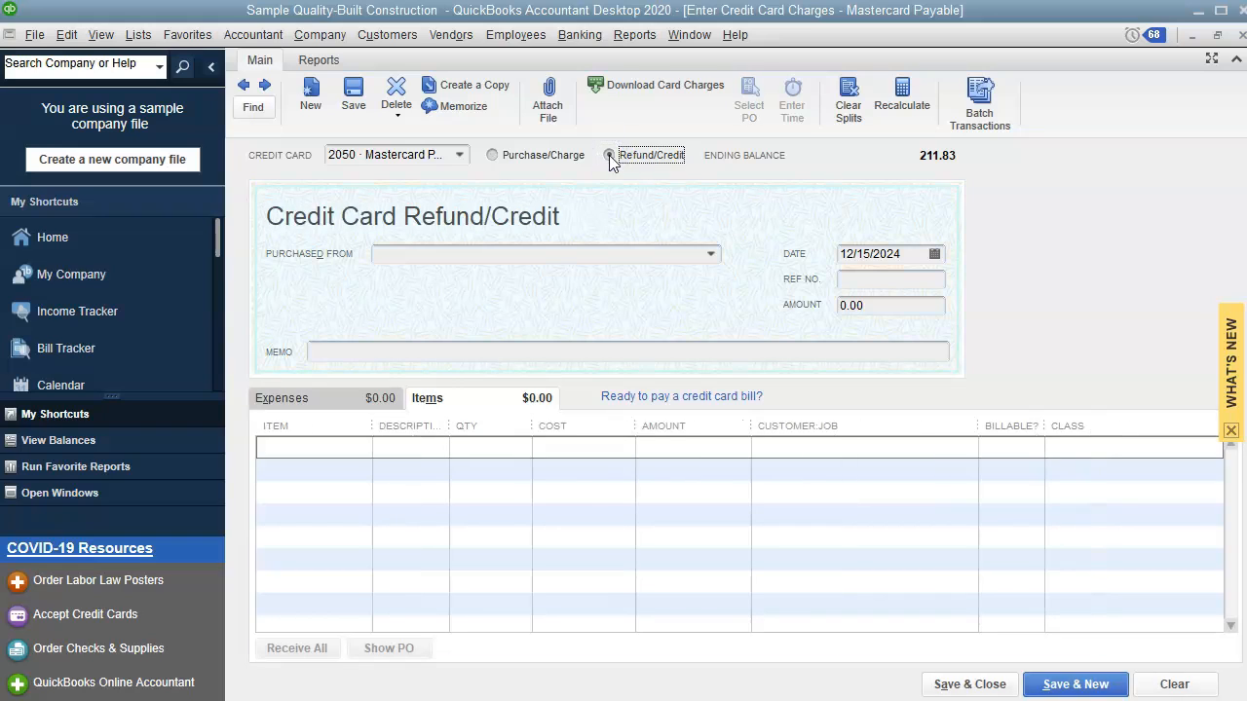
{"action": "mouse_move", "coordinate": [580, 166]}
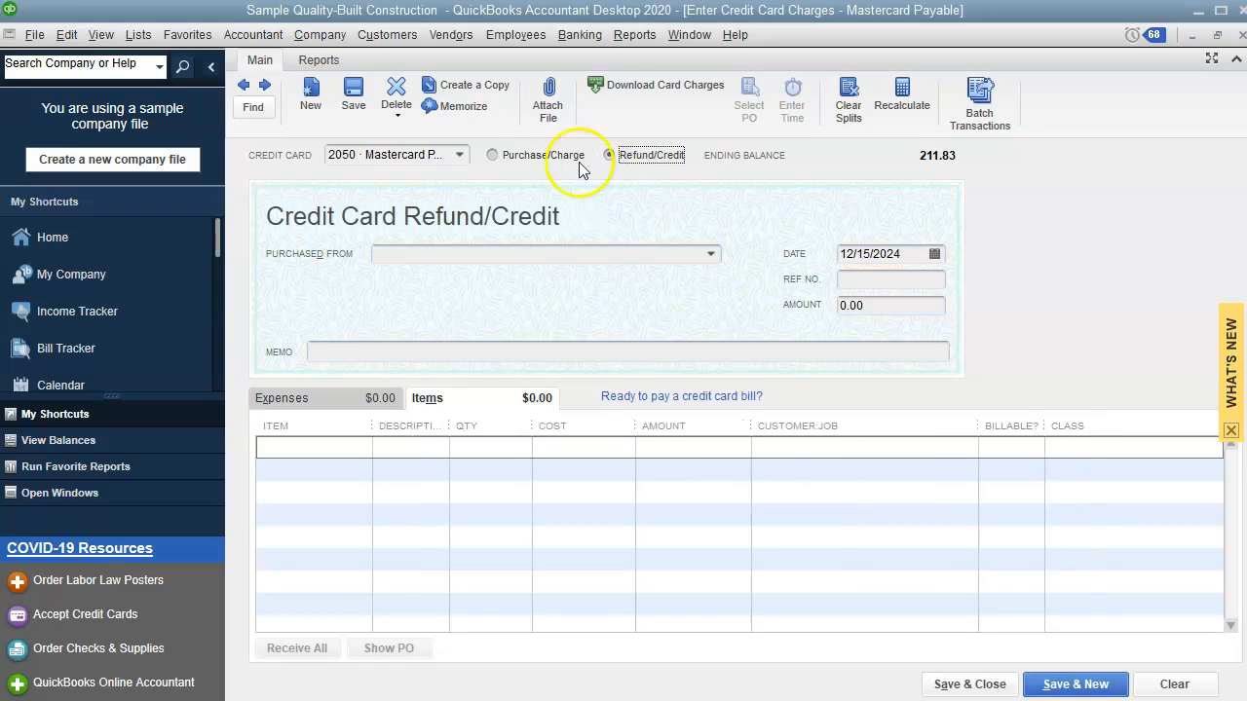
{"action": "left_click", "coordinate": [492, 155]}
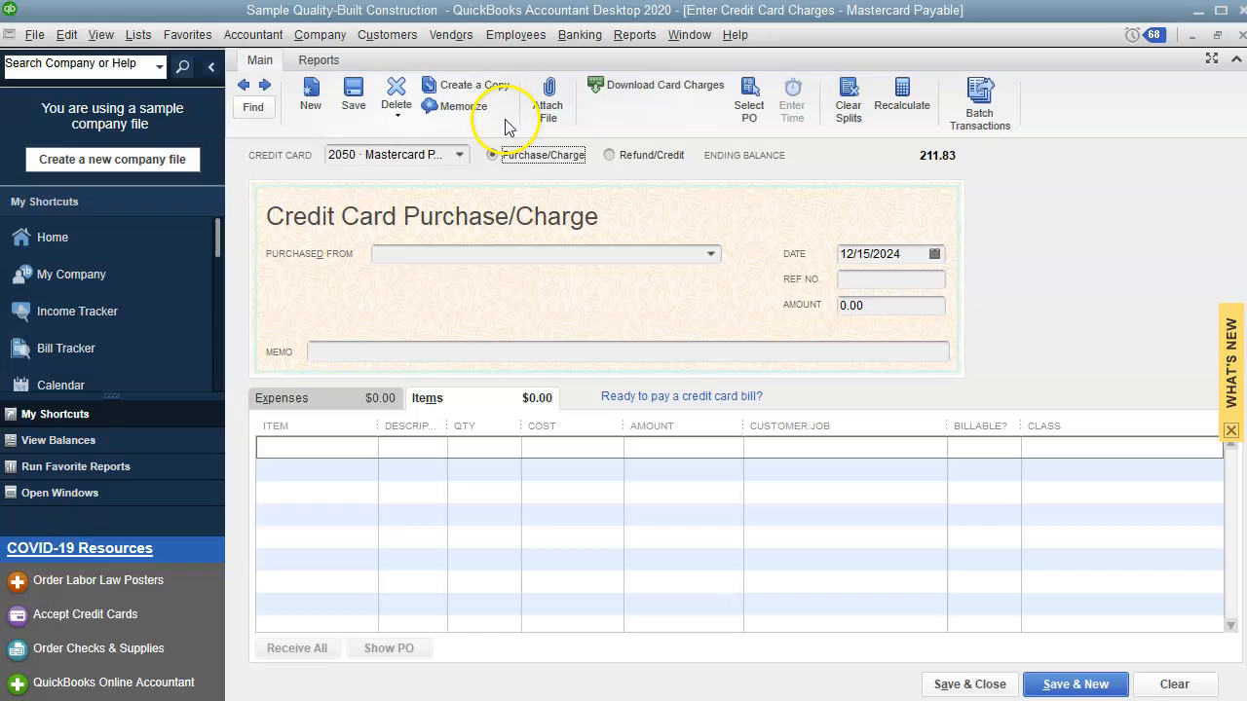
{"action": "mouse_move", "coordinate": [409, 141]}
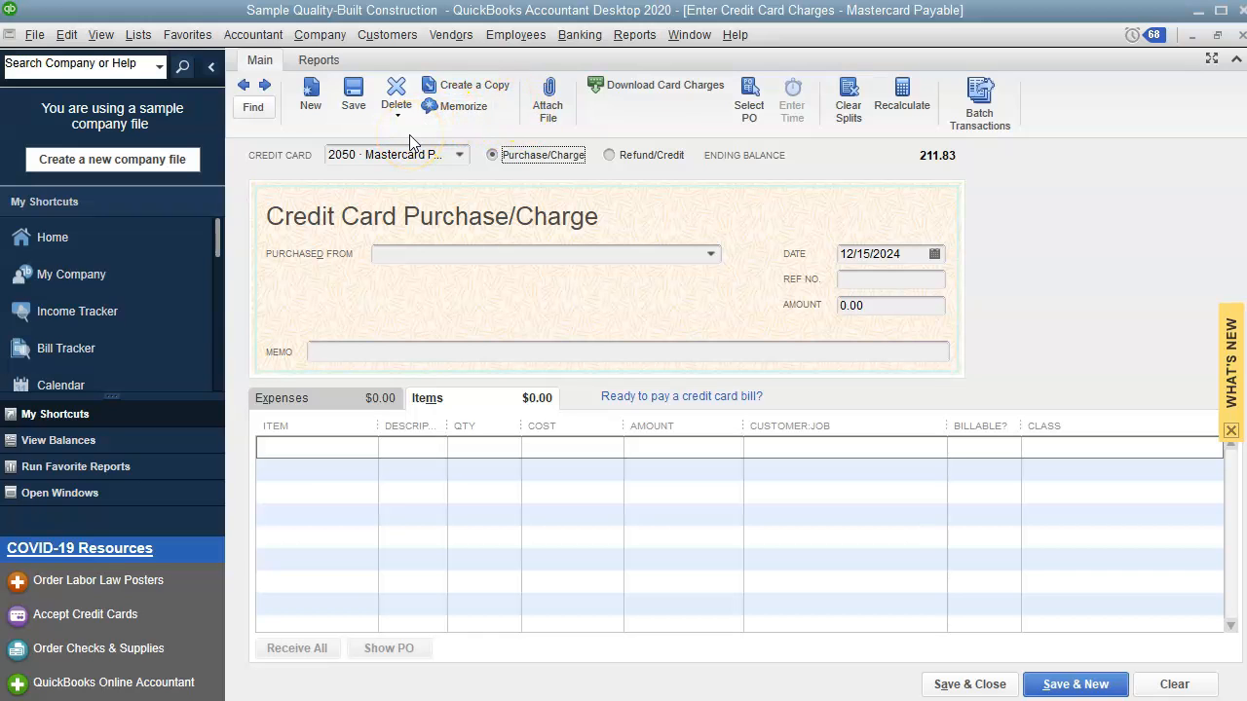
{"action": "left_click", "coordinate": [689, 34]}
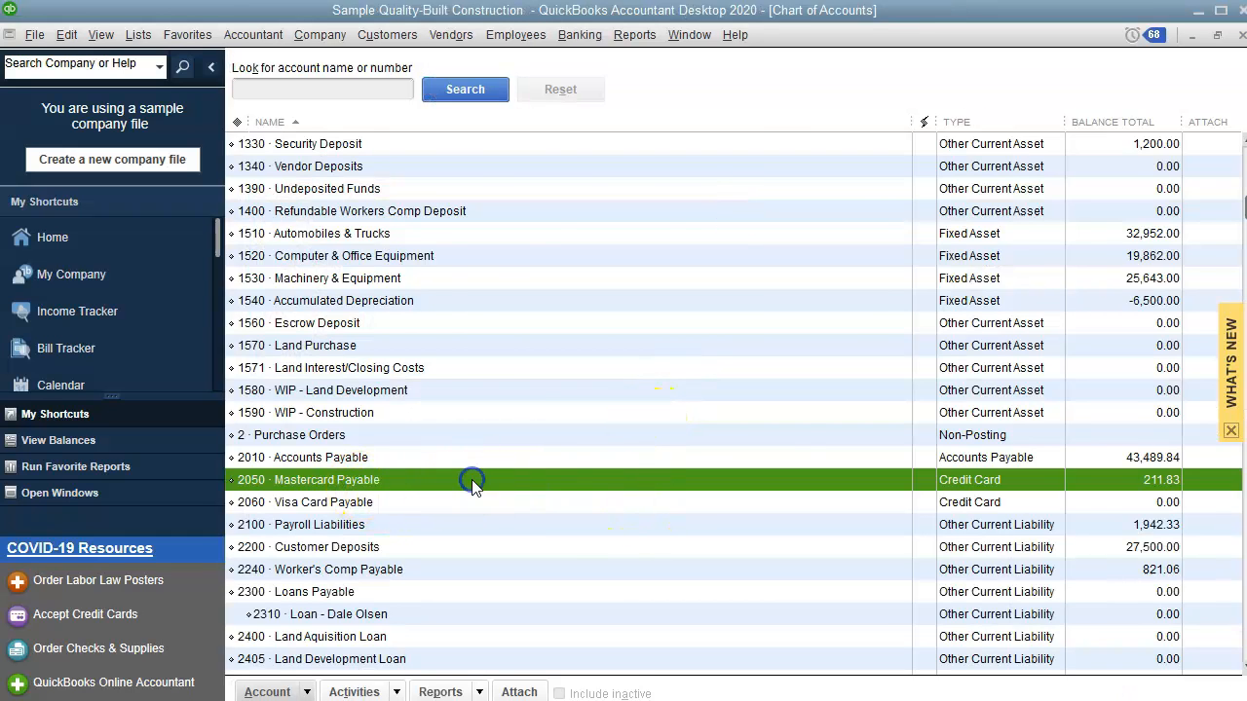
- Open the 2050 Mastercard Payable register and start a new row with payee Begle Heating & Air
{"action": "double_click", "coordinate": [327, 479]}
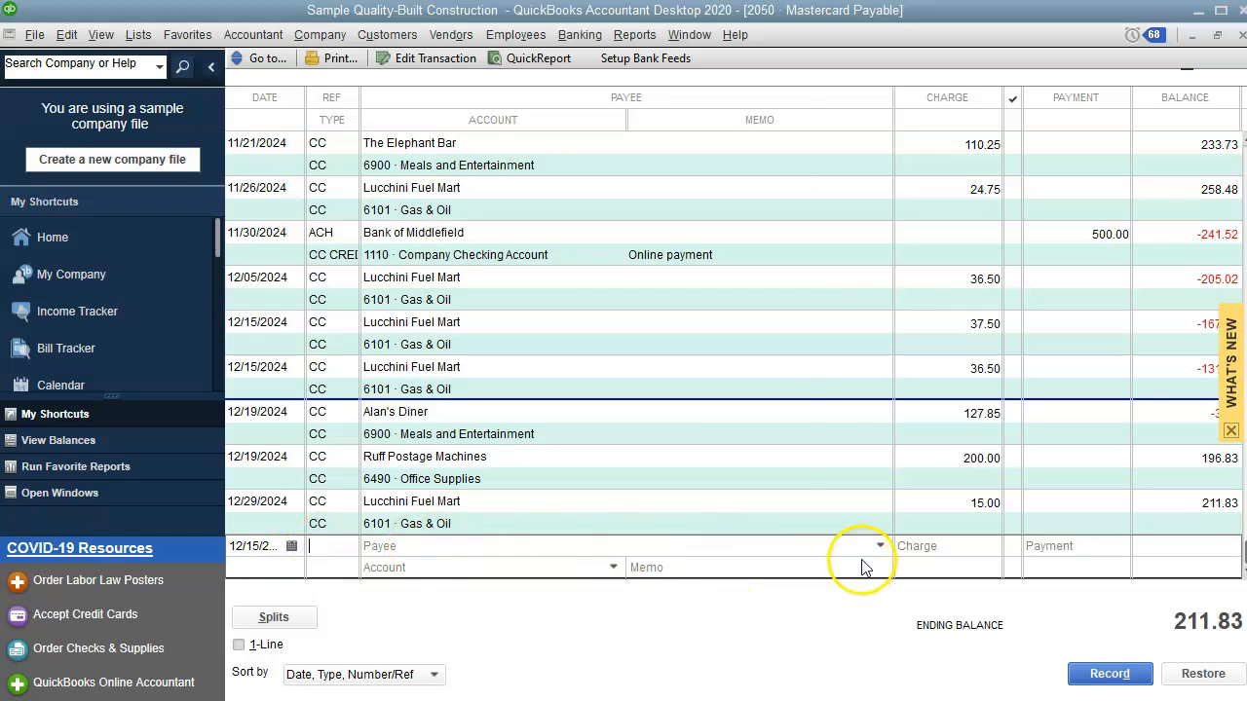
{"action": "left_click", "coordinate": [877, 545]}
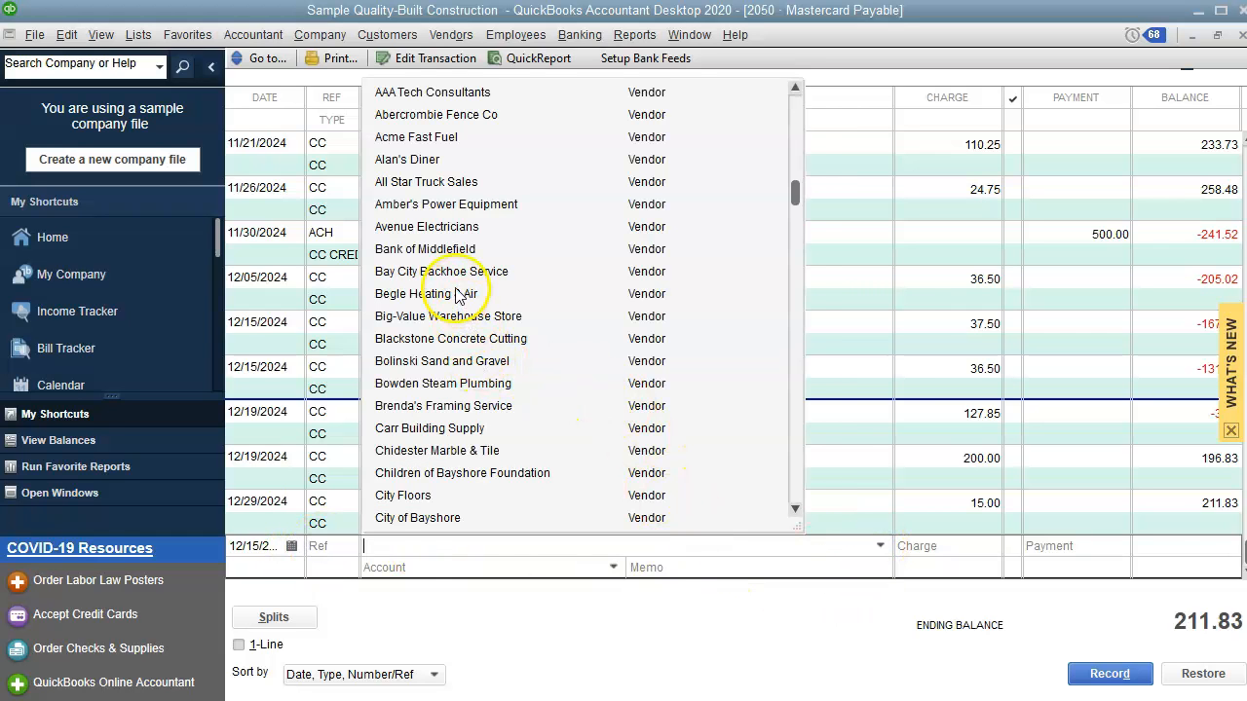
{"action": "left_click", "coordinate": [426, 293]}
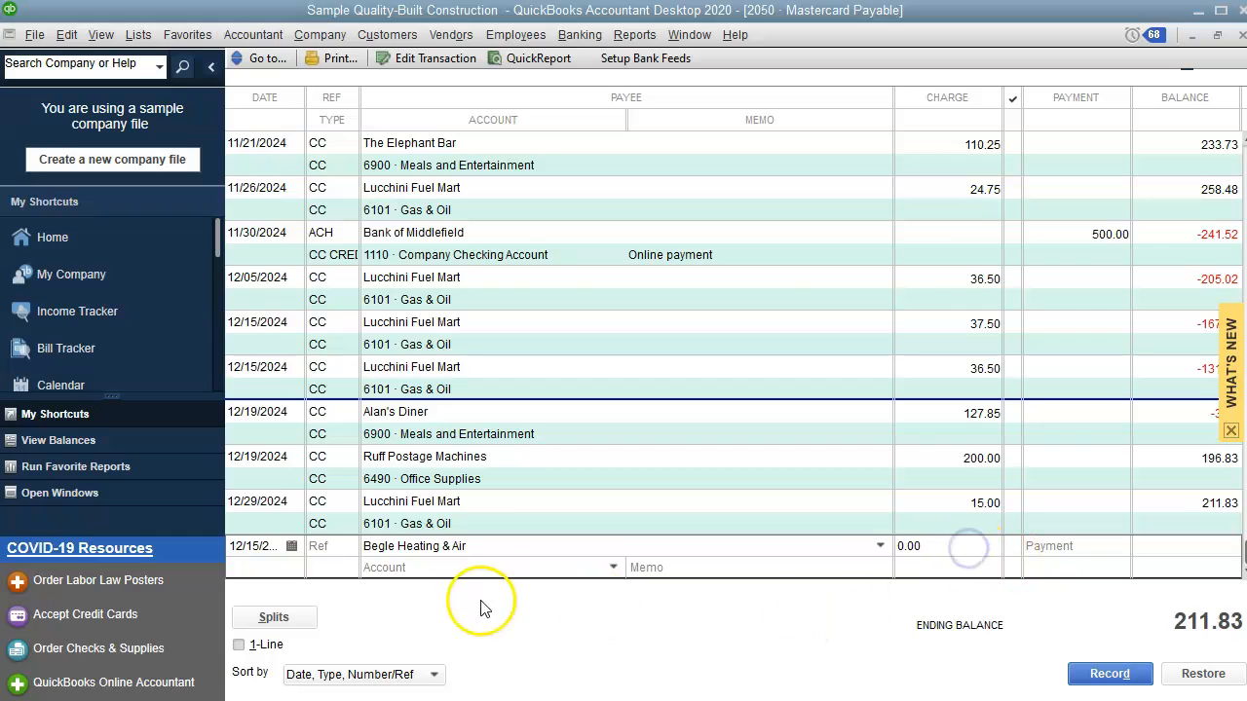
{"action": "left_click", "coordinate": [613, 567]}
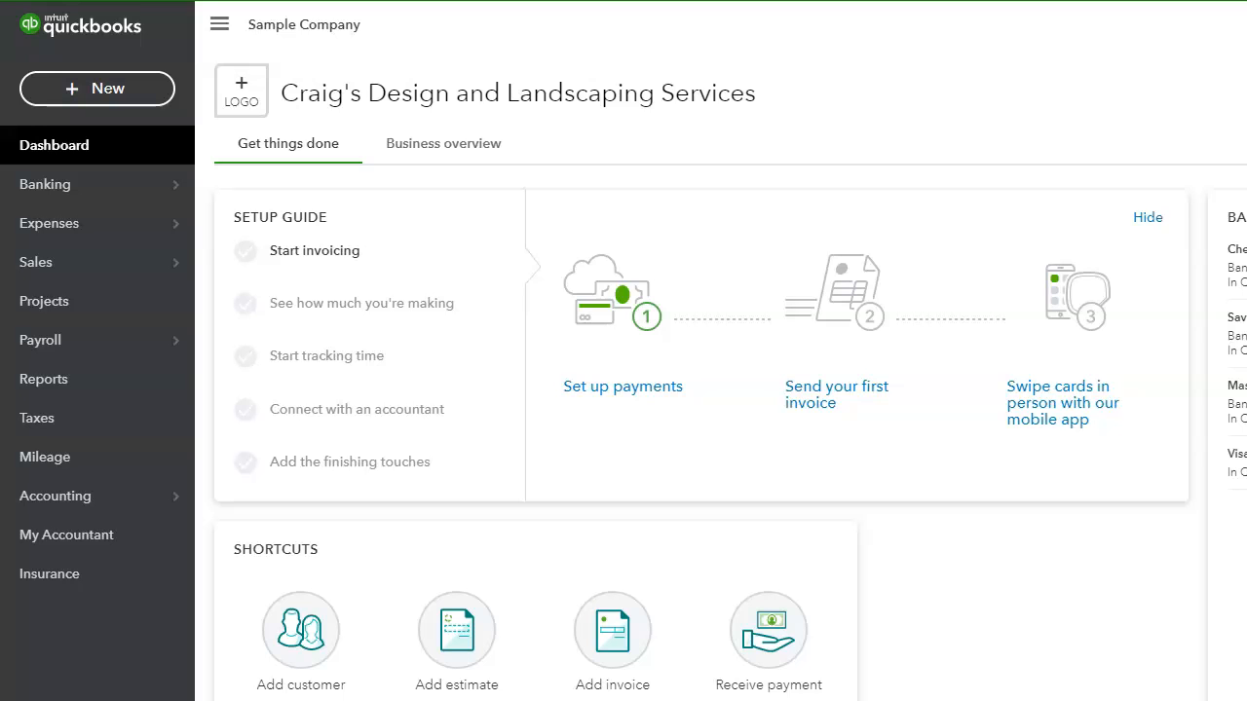
- Start a new Expense transaction from the + New menu under Vendors
{"action": "left_click", "coordinate": [96, 88]}
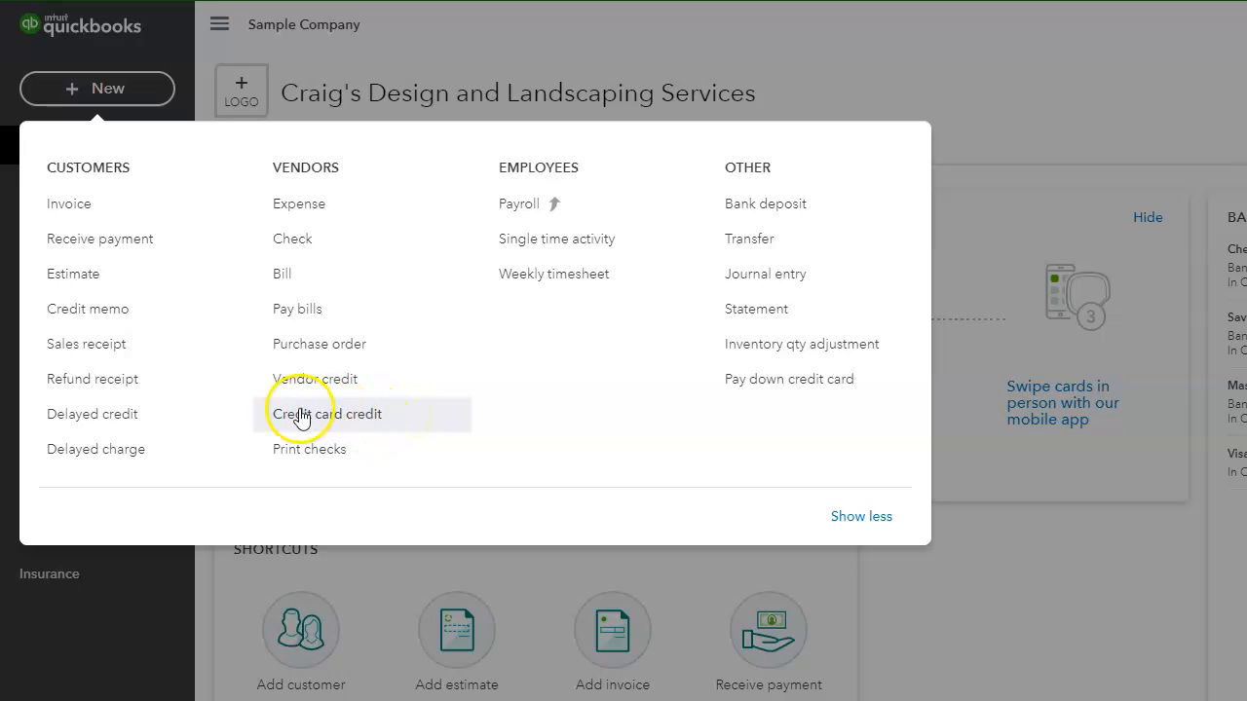
{"action": "mouse_move", "coordinate": [336, 409]}
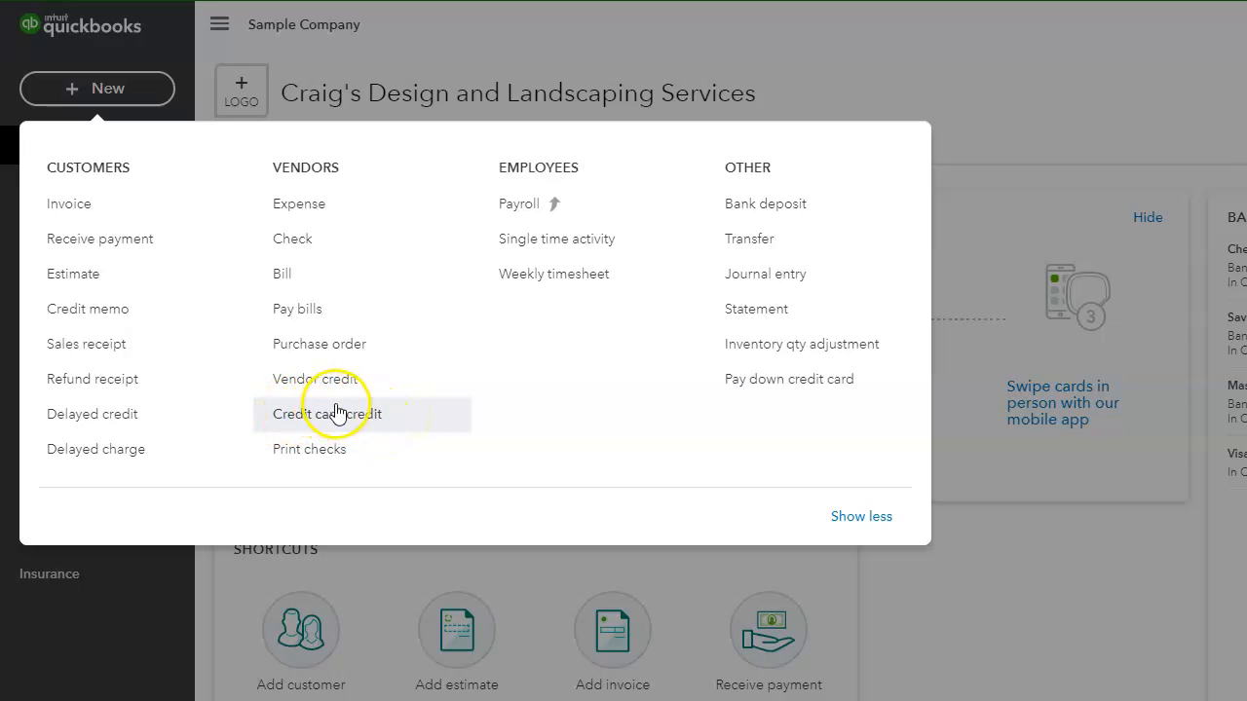
{"action": "mouse_move", "coordinate": [426, 420]}
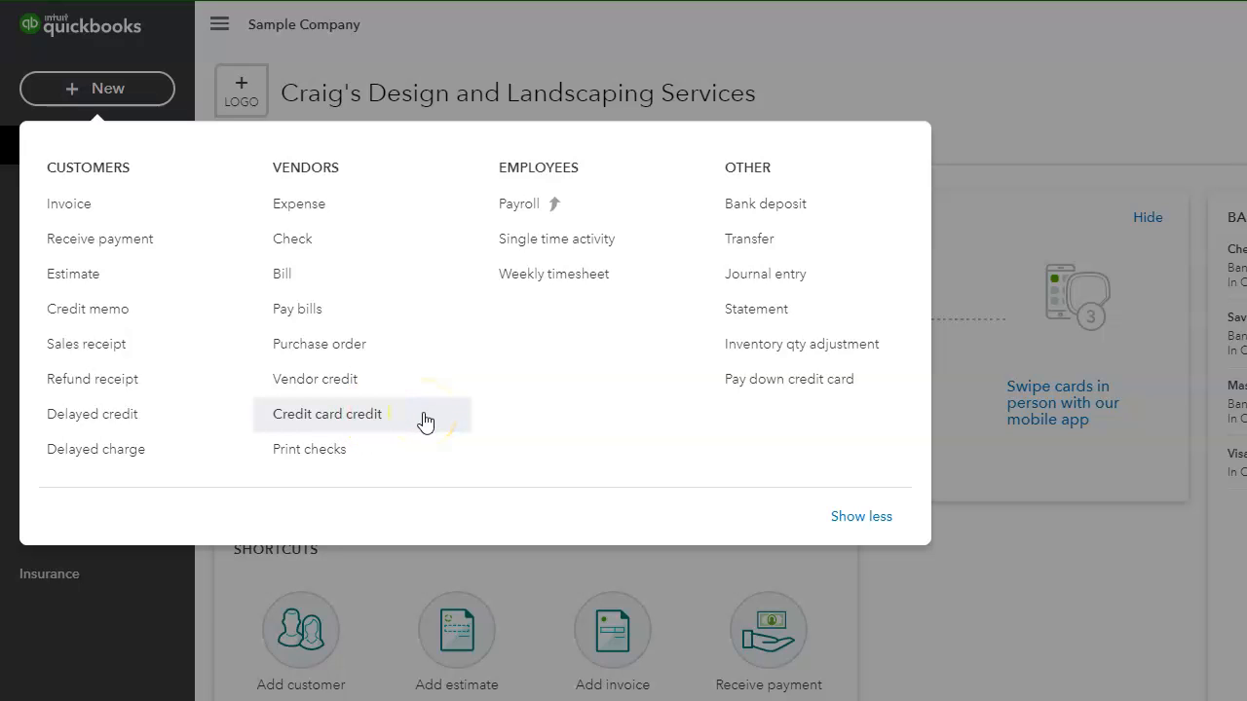
{"action": "mouse_move", "coordinate": [313, 226]}
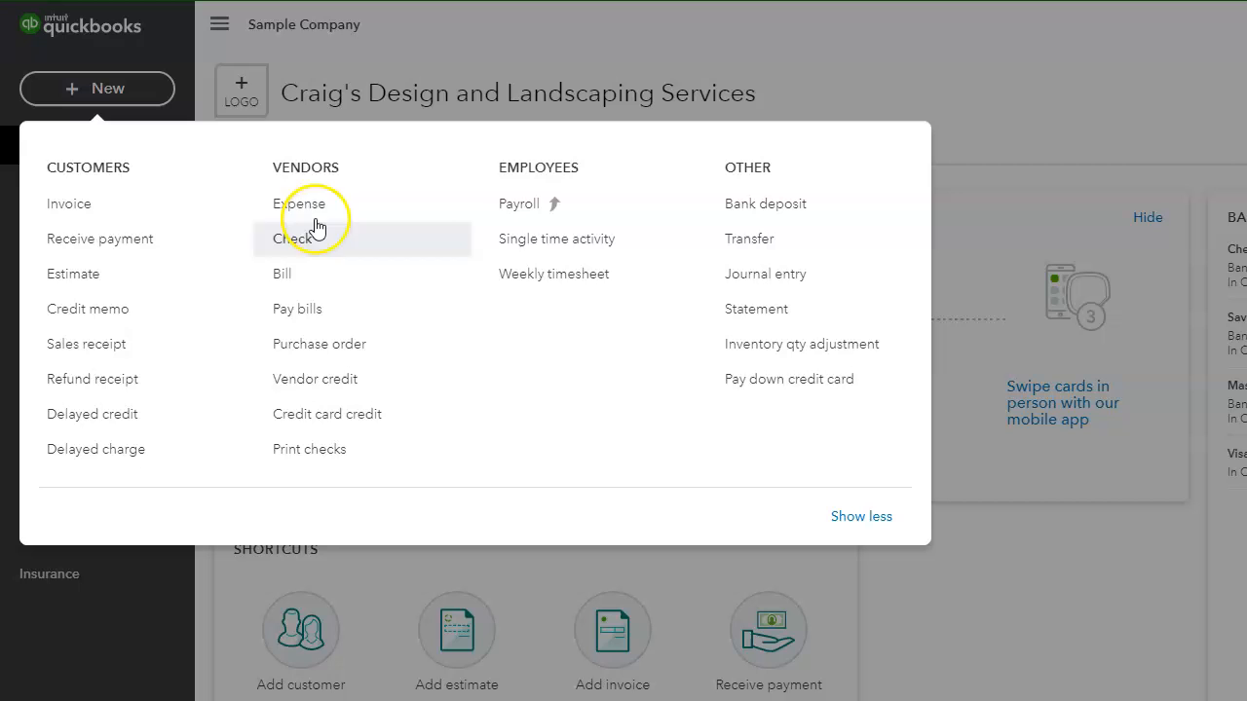
{"action": "mouse_move", "coordinate": [331, 209]}
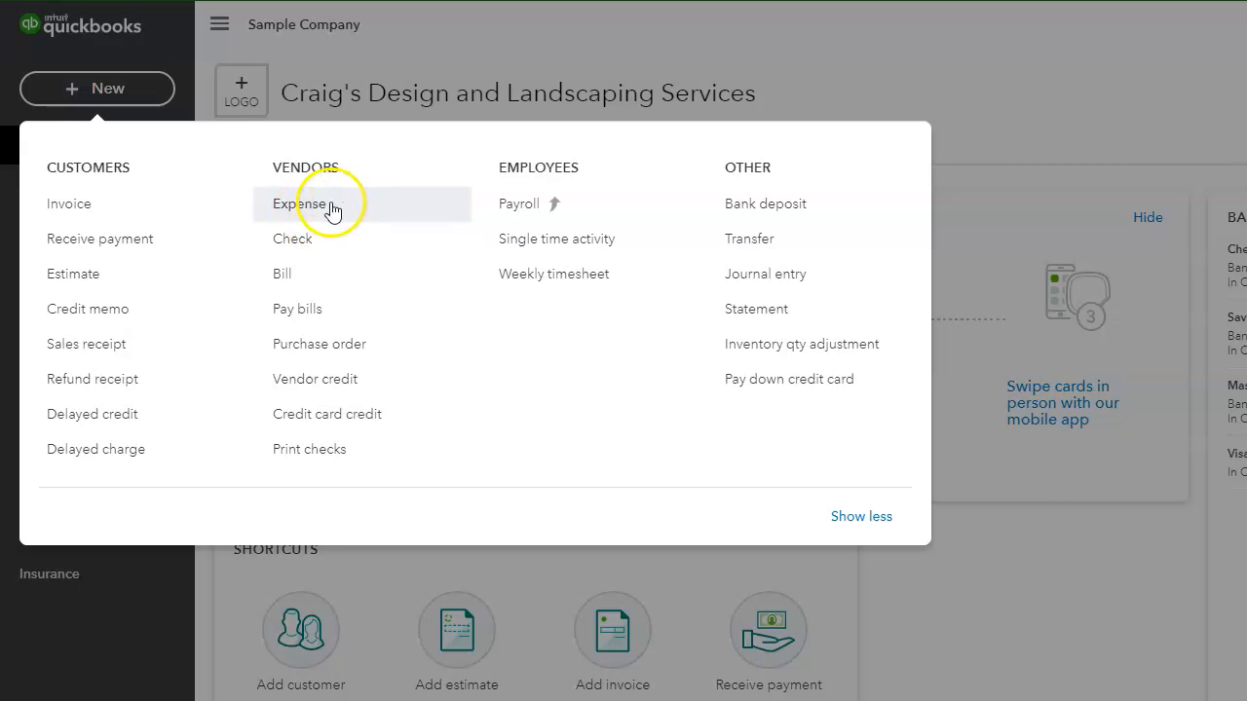
{"action": "left_click", "coordinate": [299, 204]}
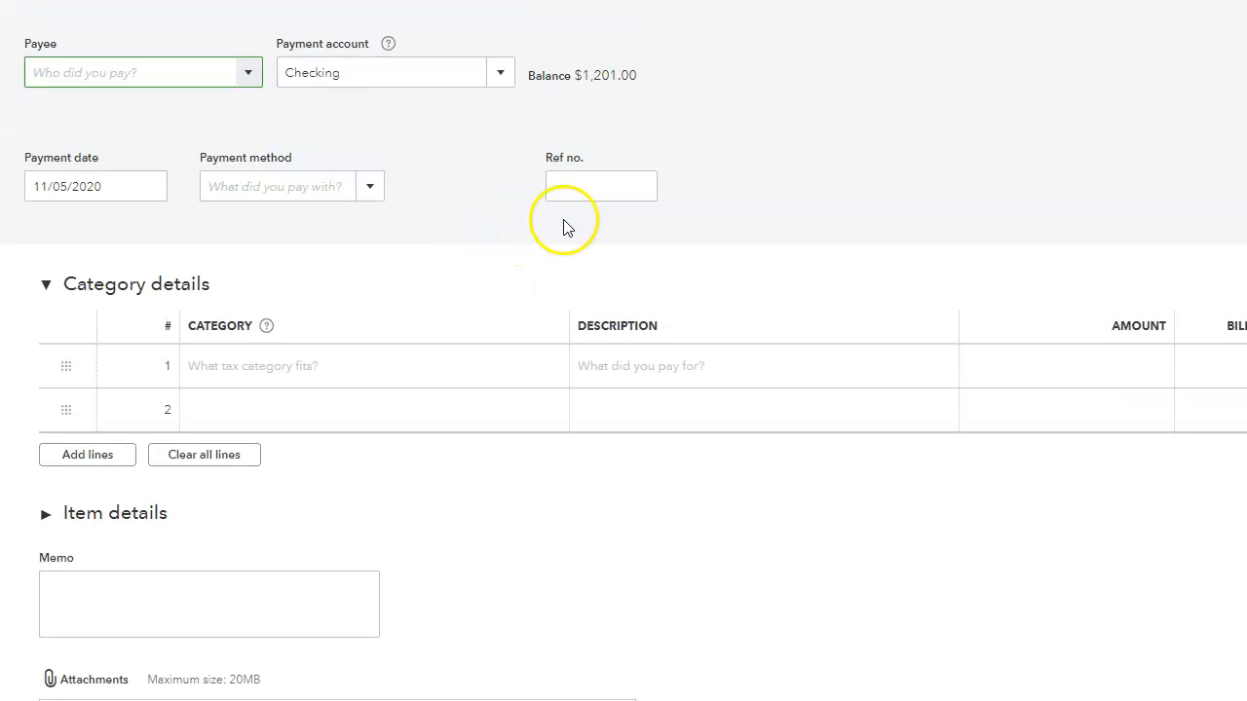
{"action": "mouse_move", "coordinate": [378, 170]}
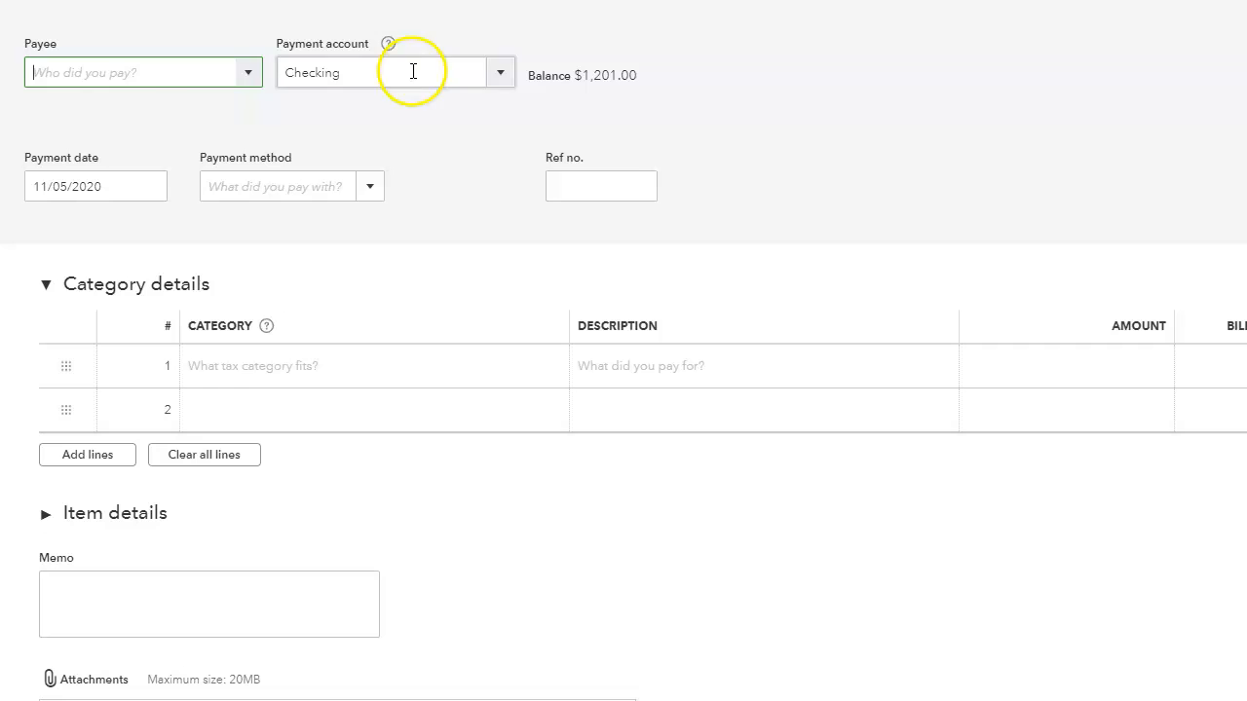
- Set the expense's payment account to Mastercard, then leave the form without saving
{"action": "left_click", "coordinate": [500, 72]}
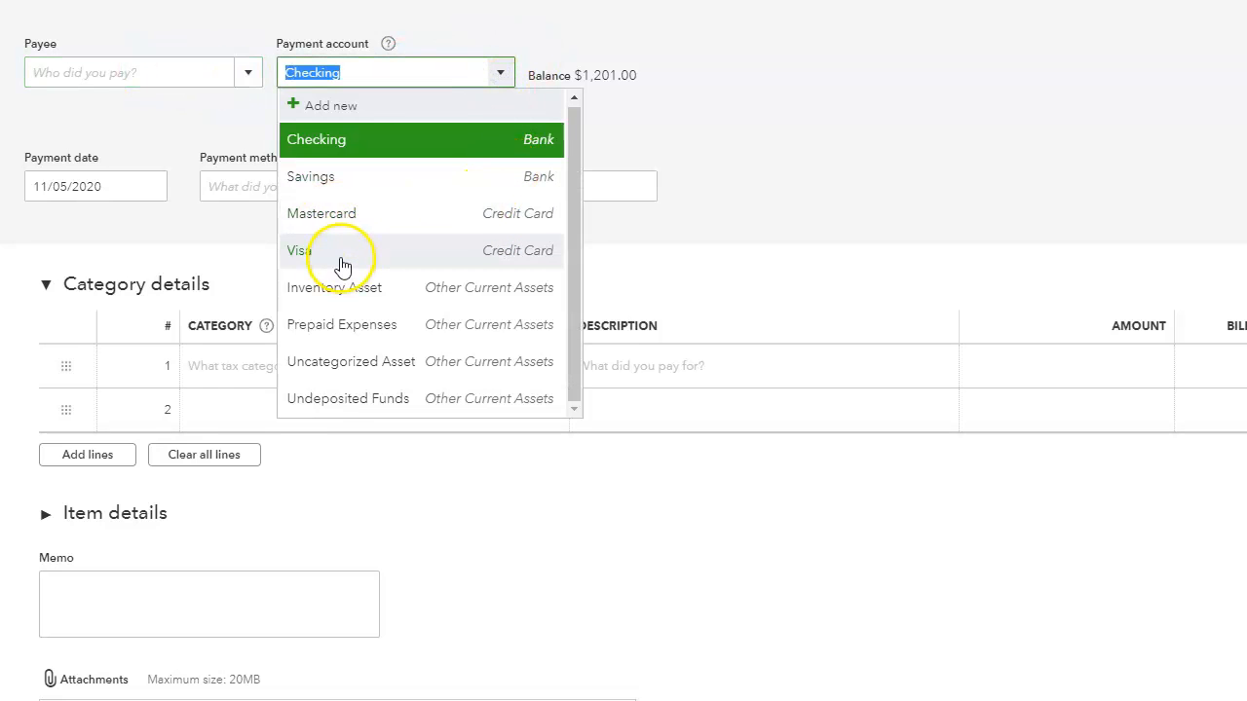
{"action": "left_click", "coordinate": [322, 212]}
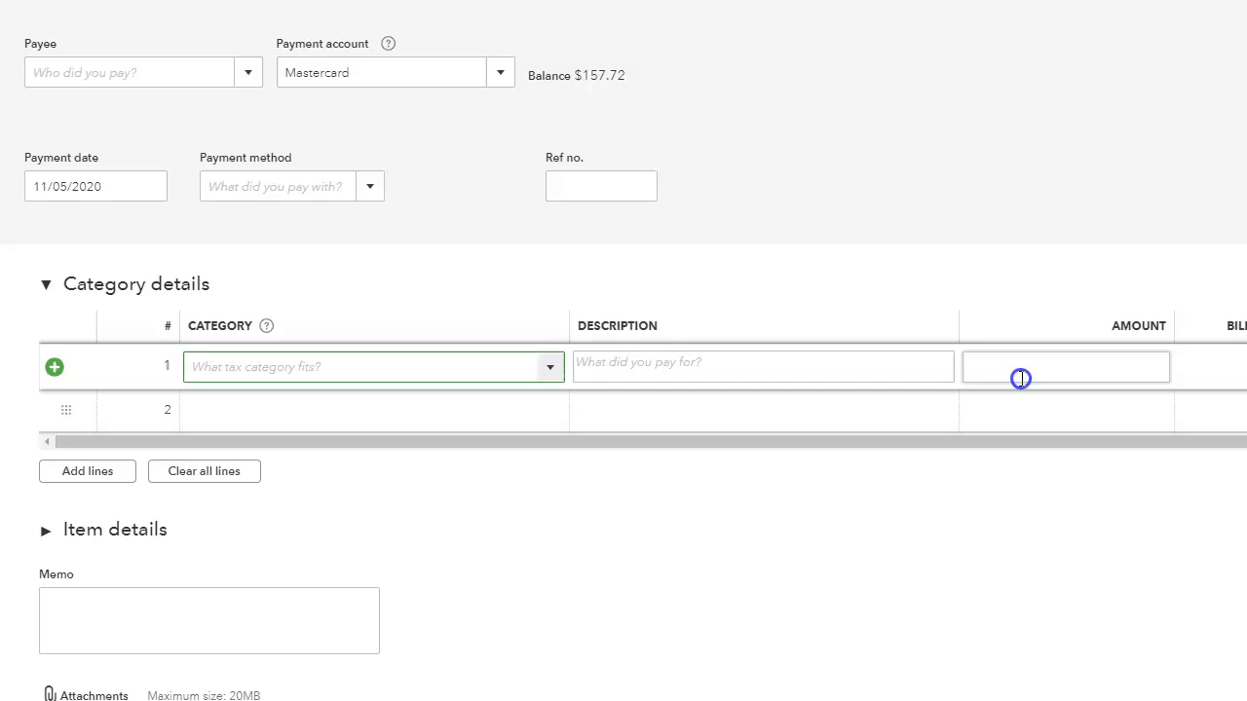
{"action": "left_click", "coordinate": [1064, 366]}
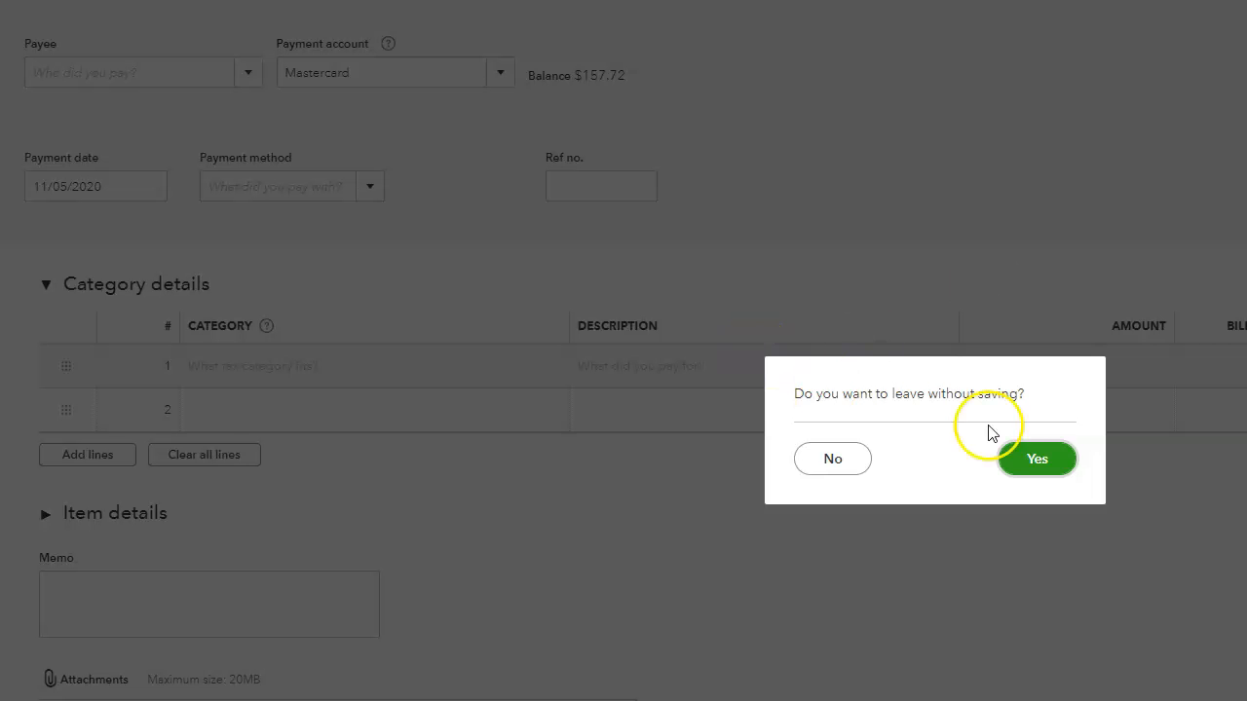
{"action": "left_click", "coordinate": [1037, 458]}
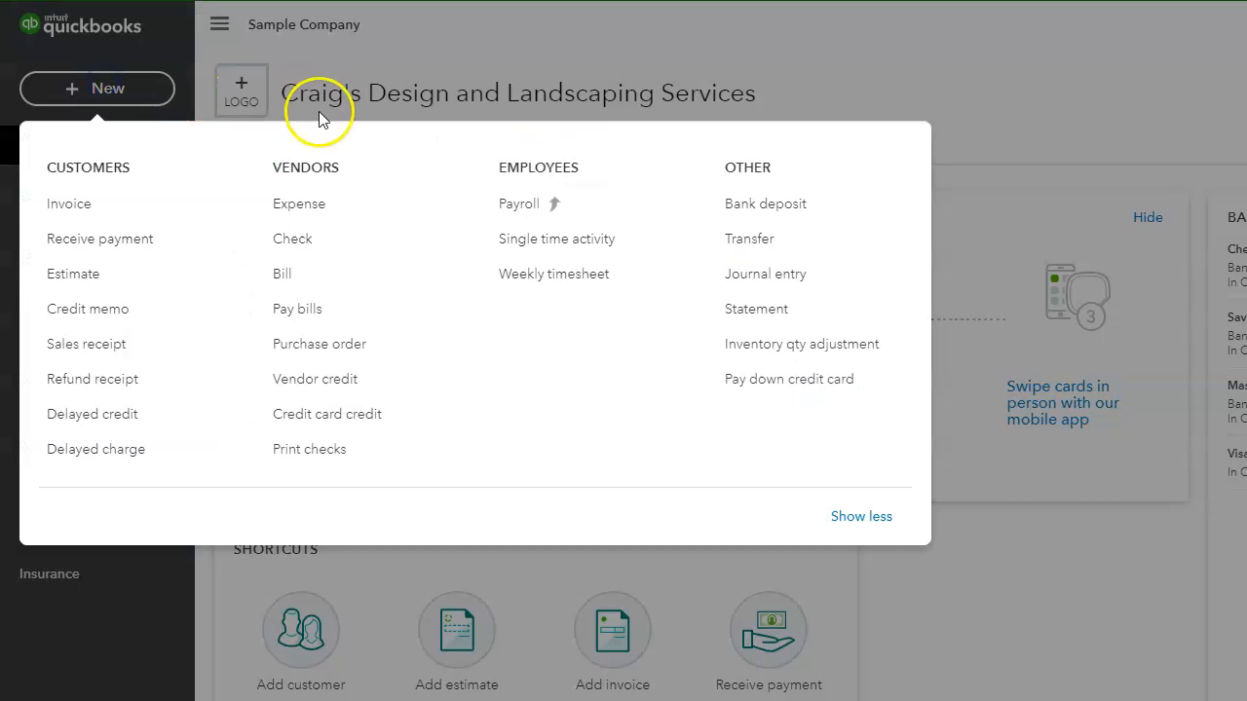
{"action": "mouse_move", "coordinate": [362, 414]}
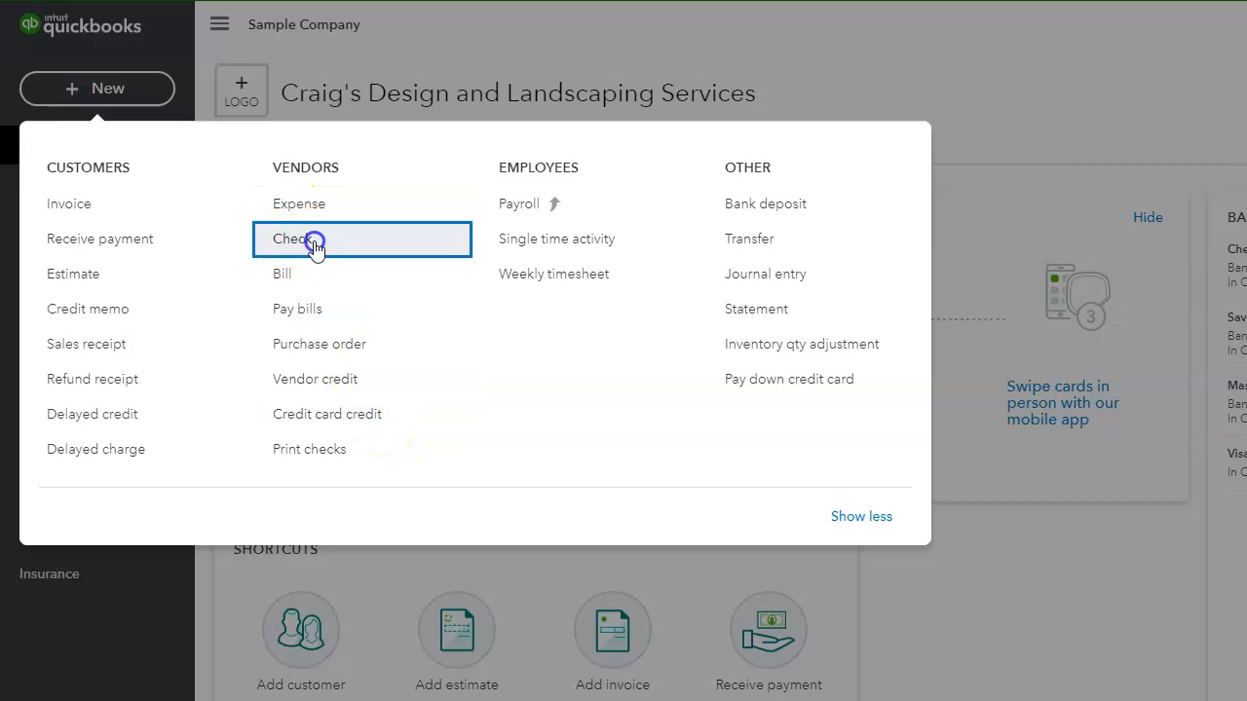
- Start a new Check and confirm its bank account choices are Checking and Savings, keeping Checking
{"action": "left_click", "coordinate": [296, 238]}
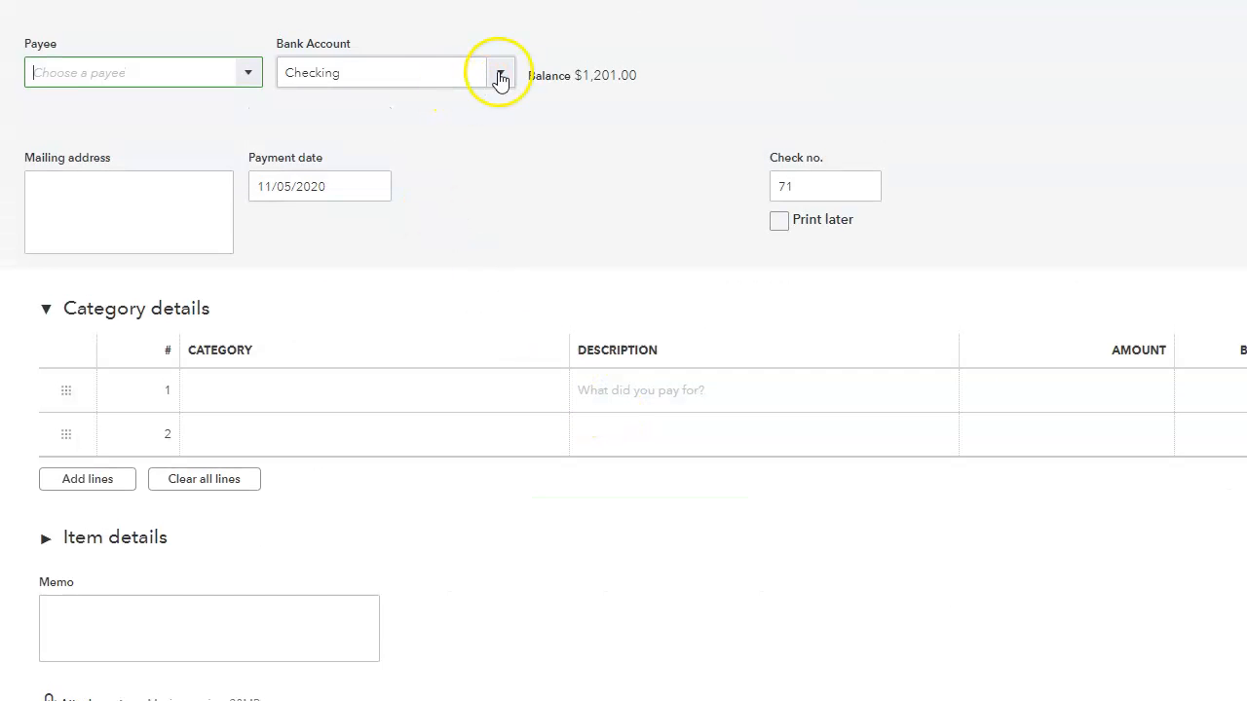
{"action": "left_click", "coordinate": [499, 72]}
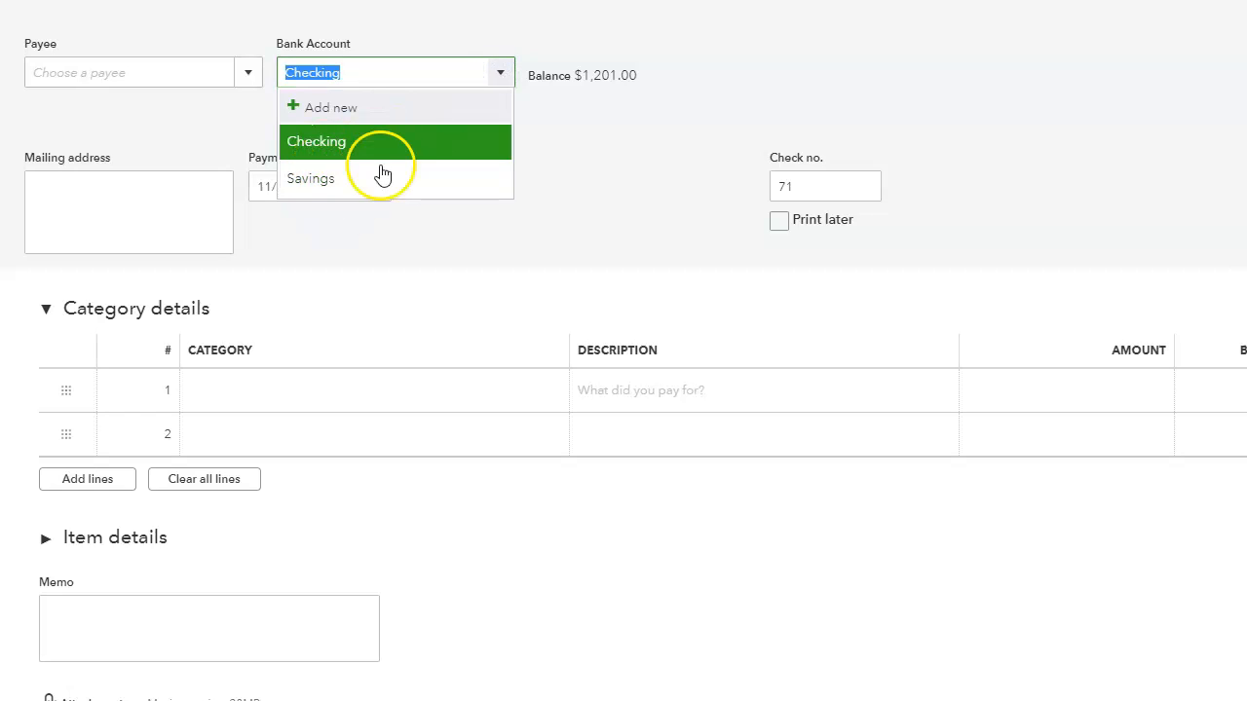
{"action": "left_click", "coordinate": [317, 142]}
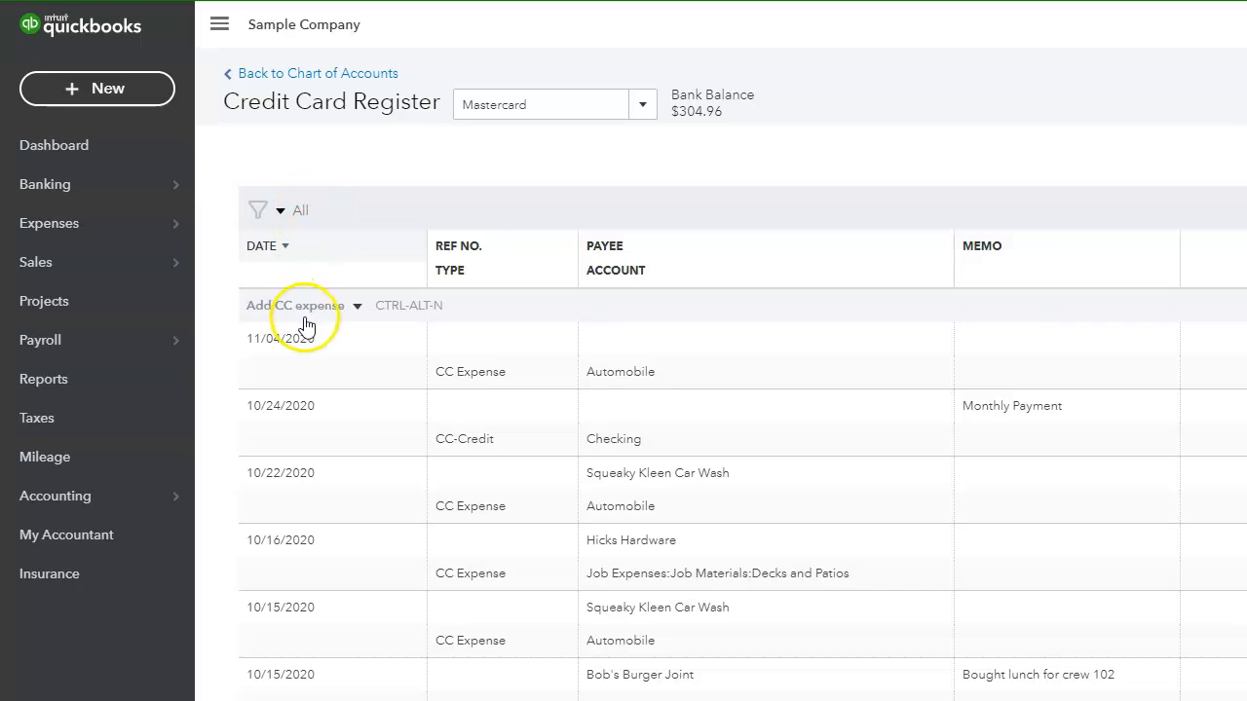
{"action": "mouse_move", "coordinate": [311, 319]}
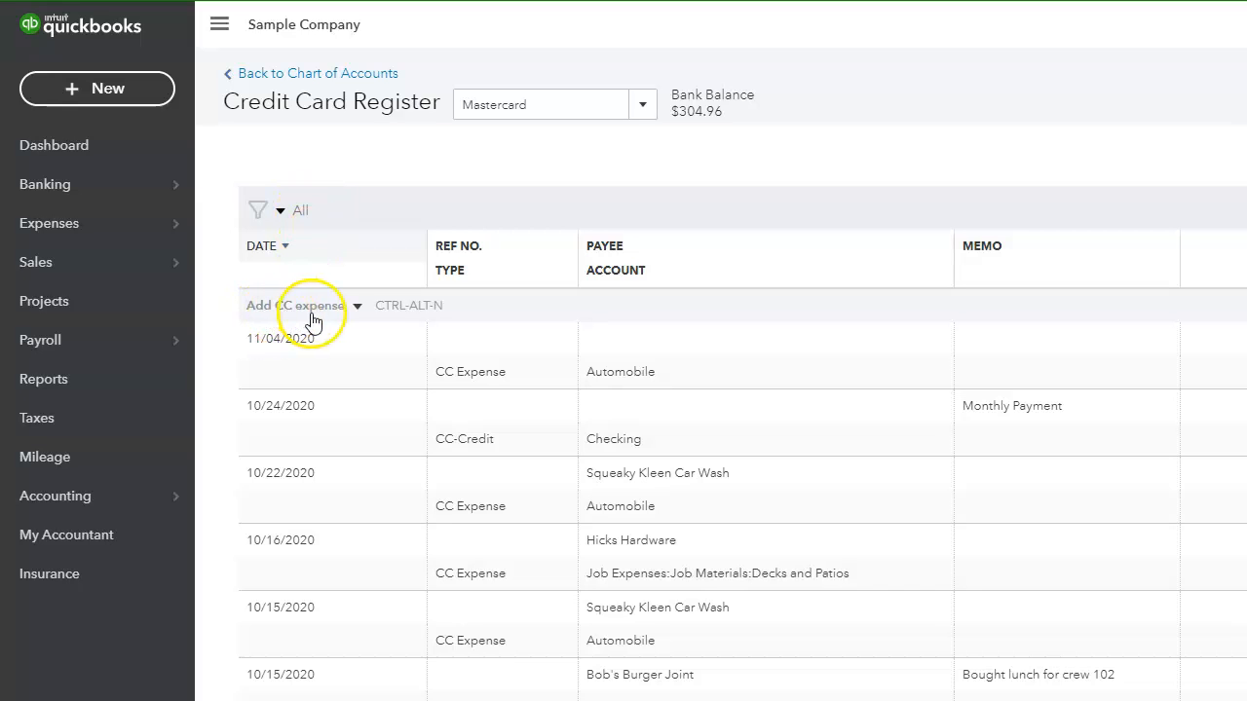
- Add a blank CC expense row in the Mastercard register, then return to the Dashboard
{"action": "left_click", "coordinate": [295, 304]}
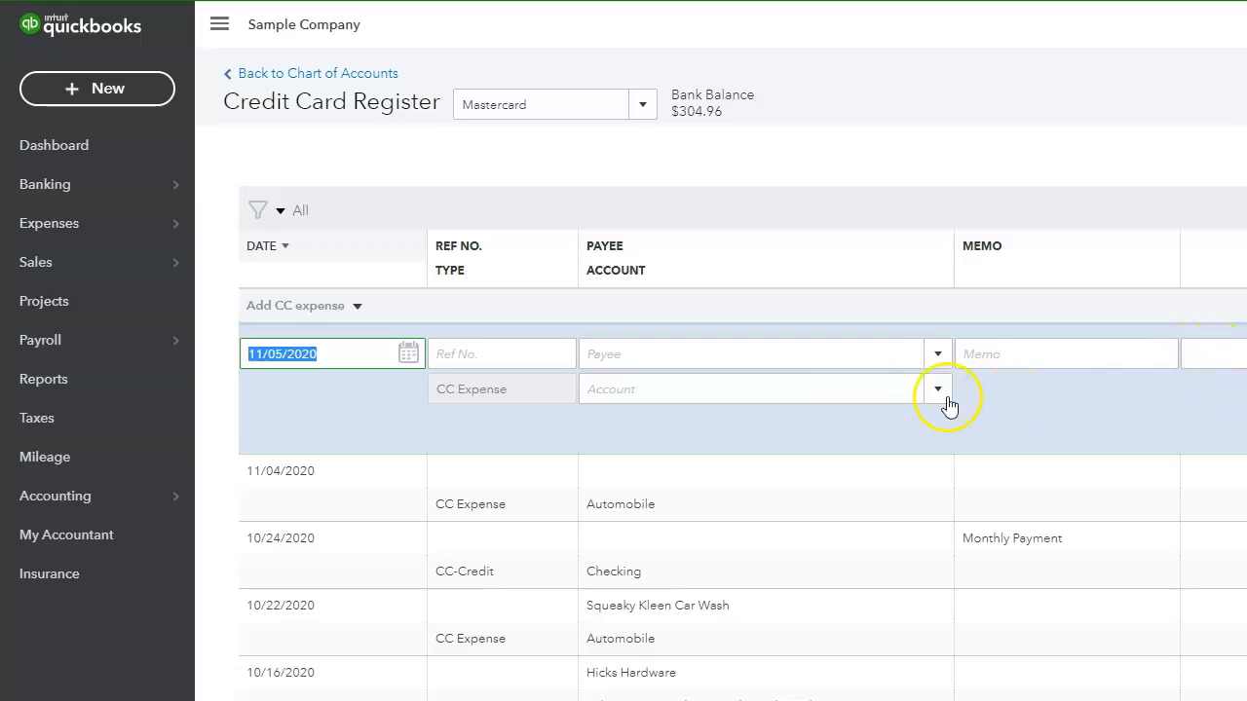
{"action": "mouse_move", "coordinate": [877, 430]}
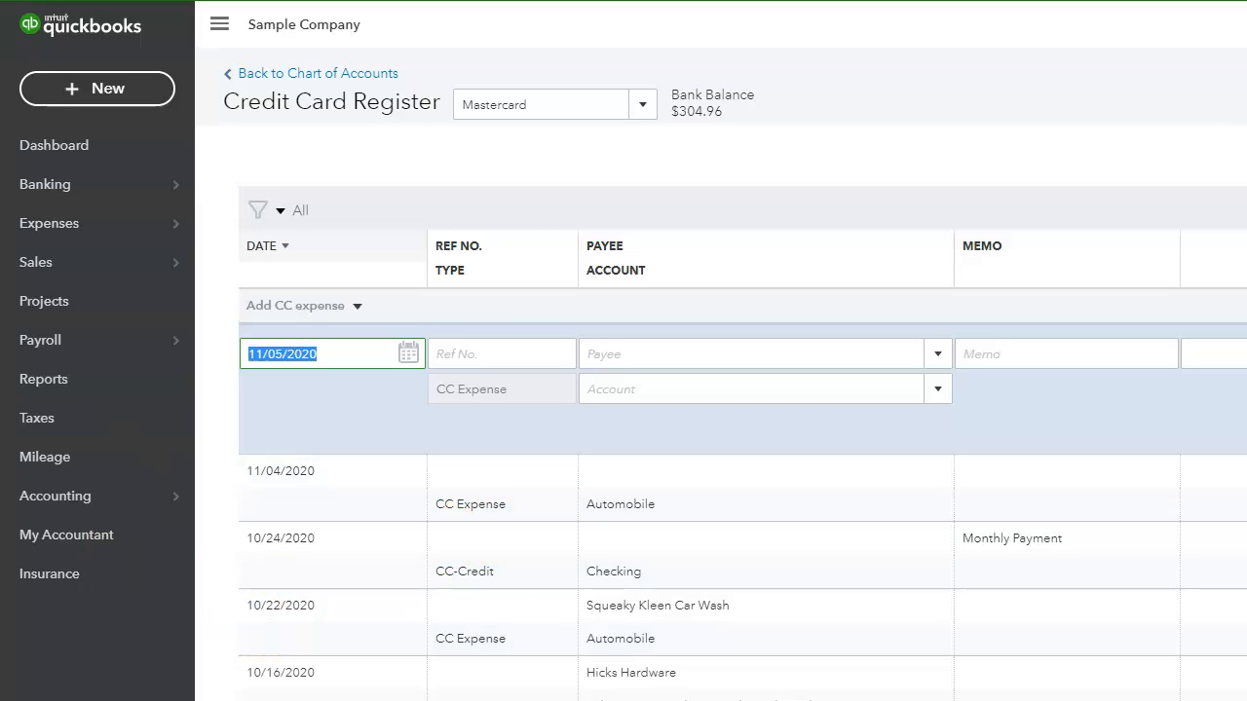
{"action": "left_click", "coordinate": [53, 144]}
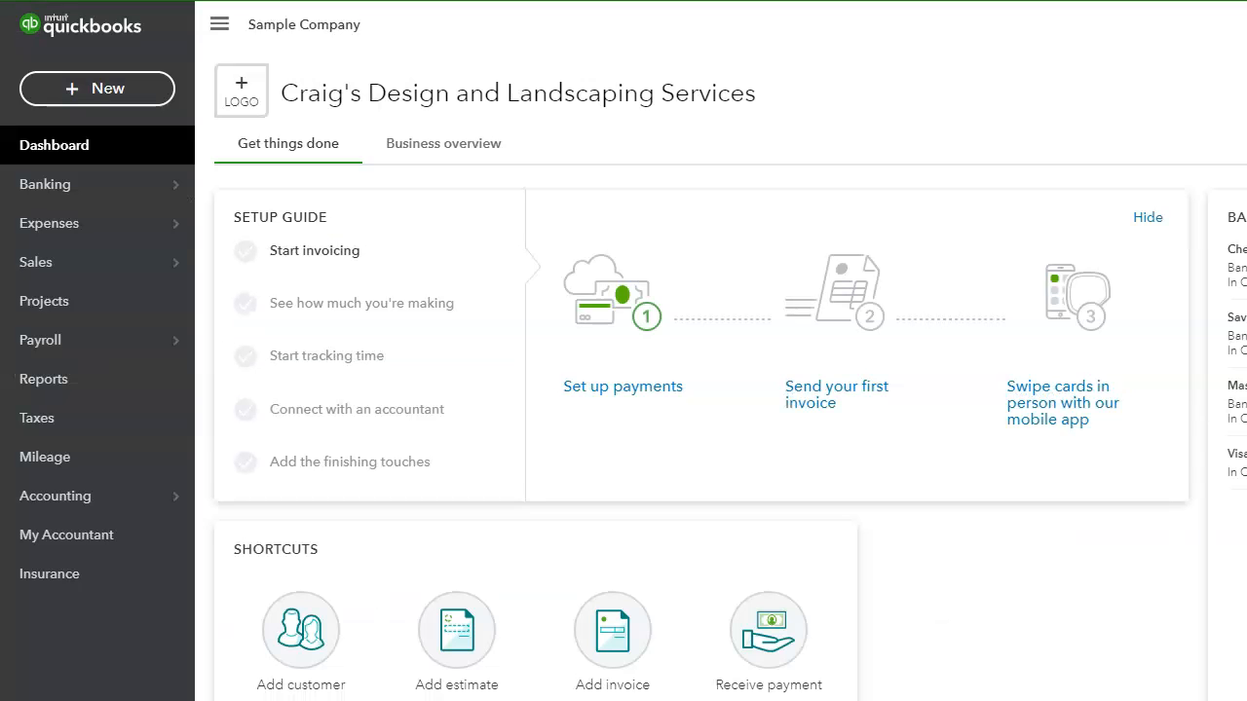